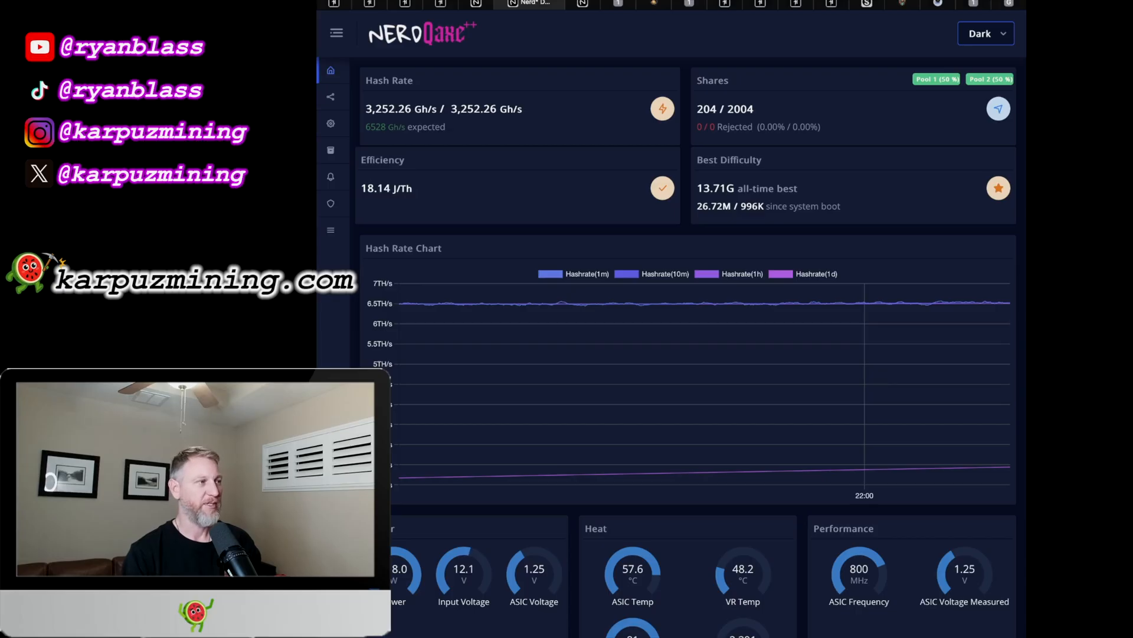
- Open the miner settings and scroll down to the Release & Update panel
click(330, 122)
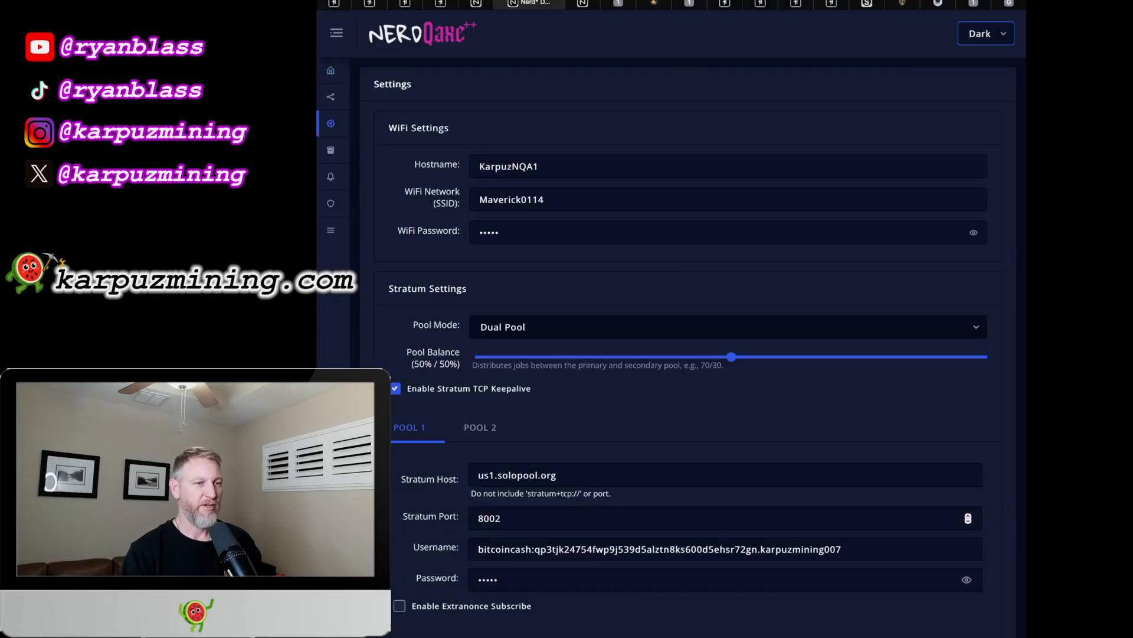
scroll(down, 3)
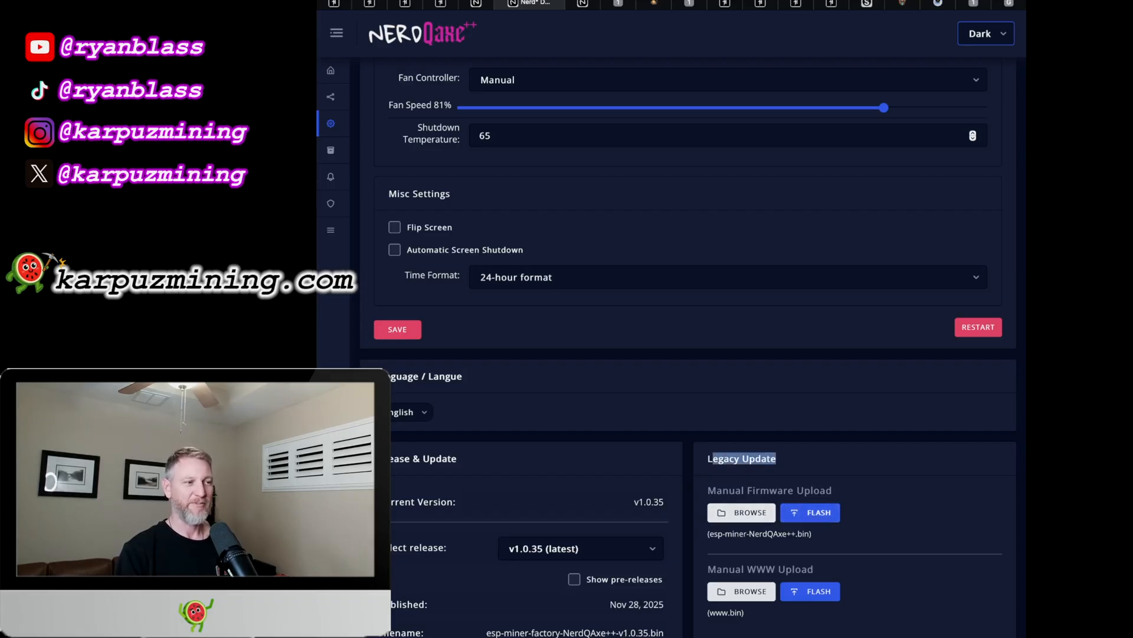
- Select firmware release v1.0.31 from the release list, then return to the top of Settings
click(581, 547)
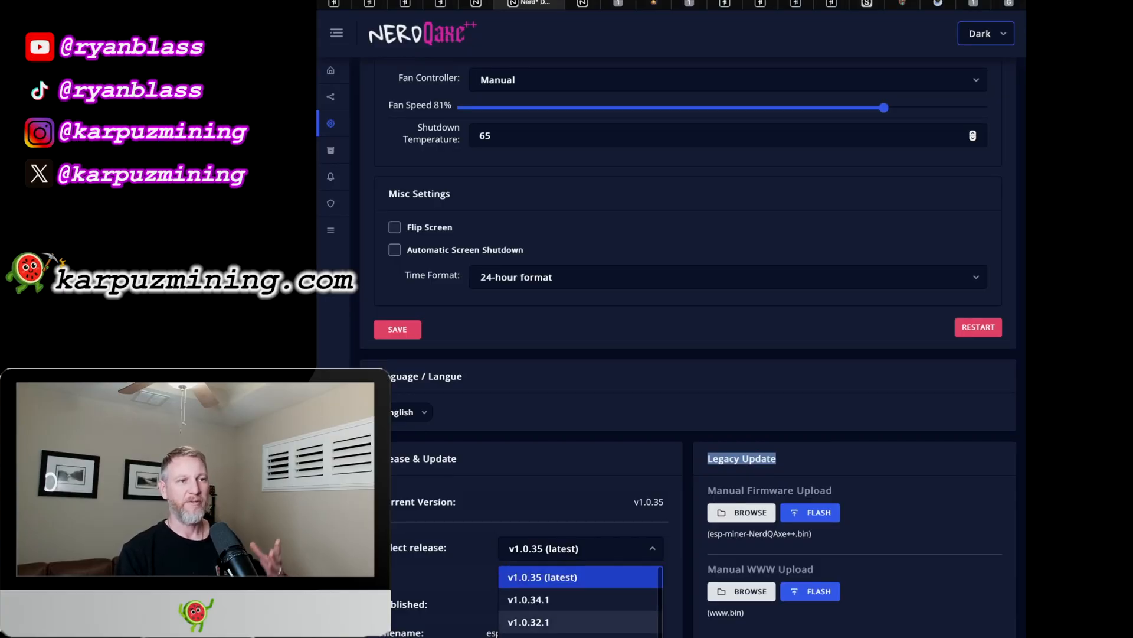
scroll(down, 3)
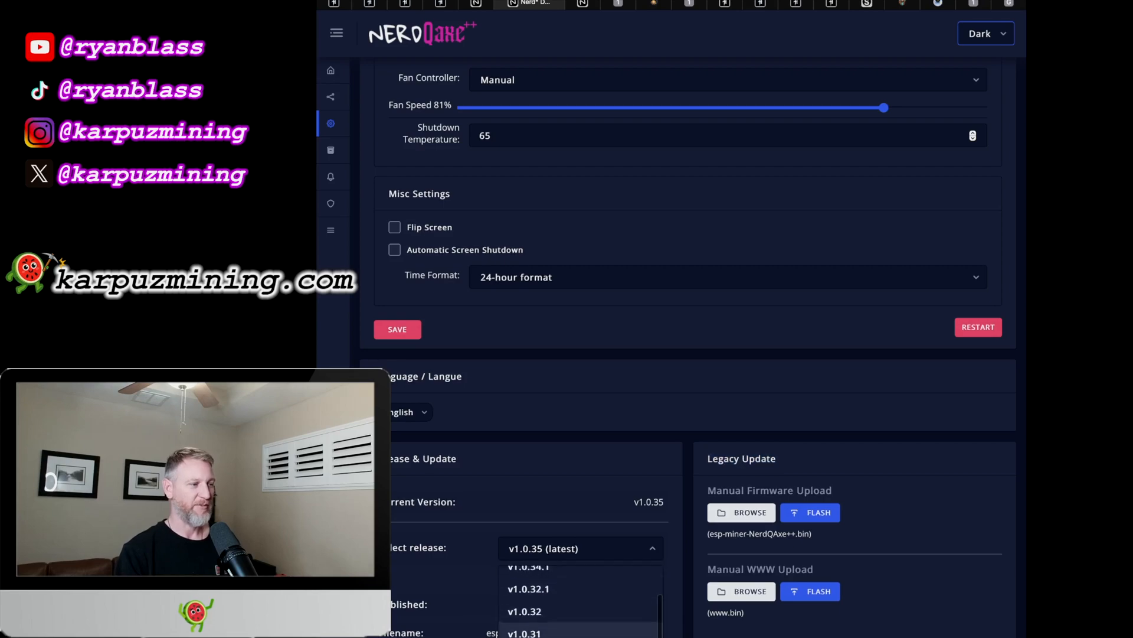
click(523, 632)
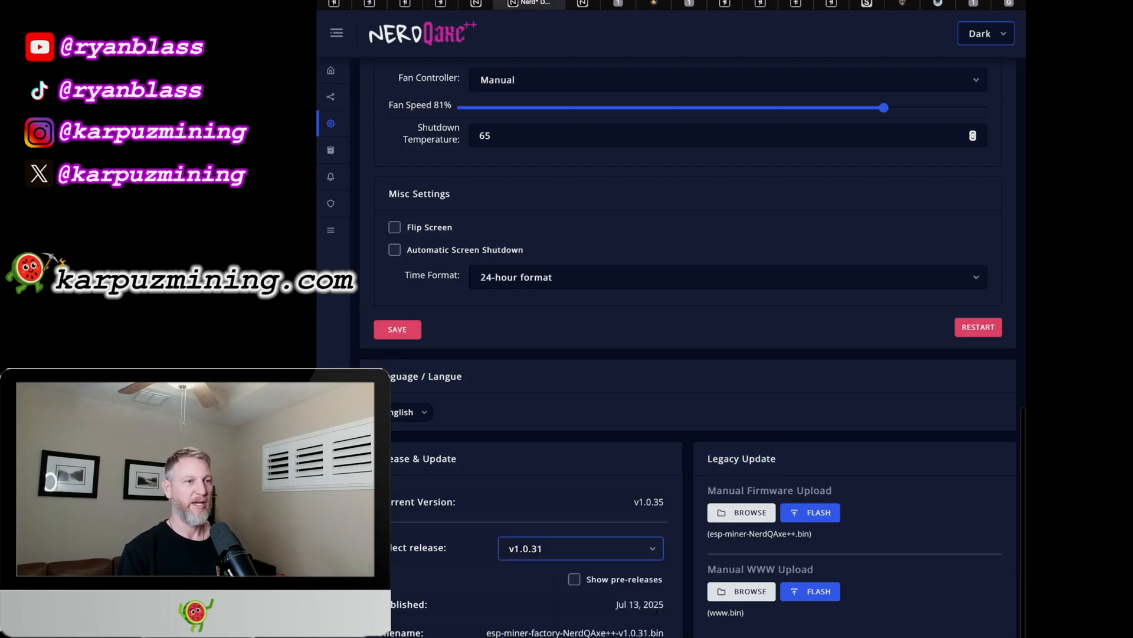
scroll(up, 3)
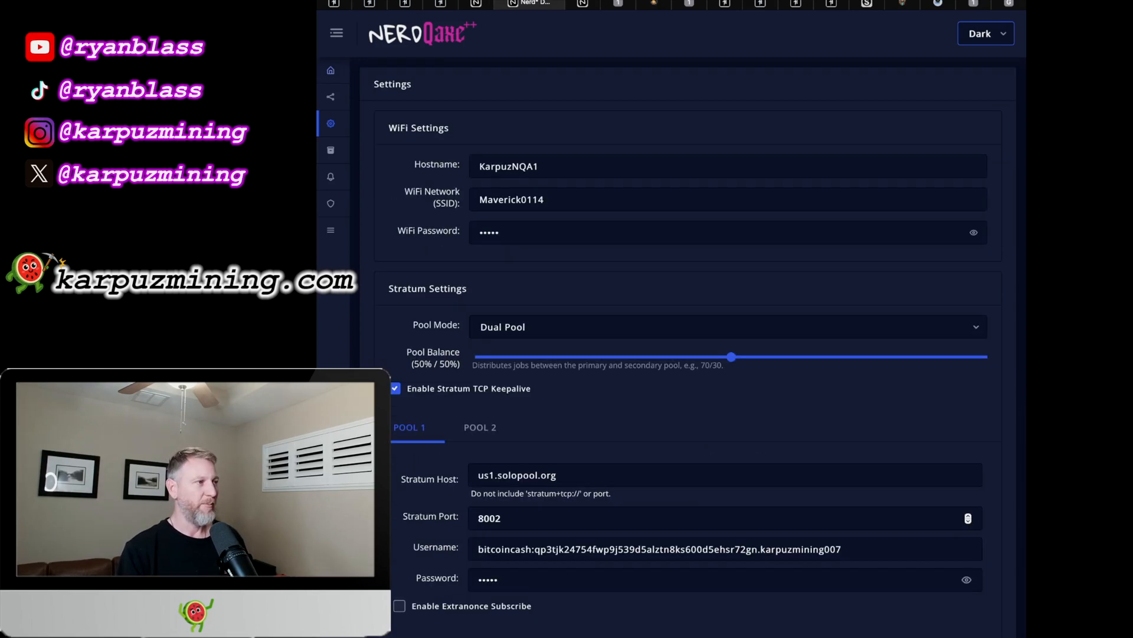
- View the live mining stats on Home, then go back to Settings
click(331, 71)
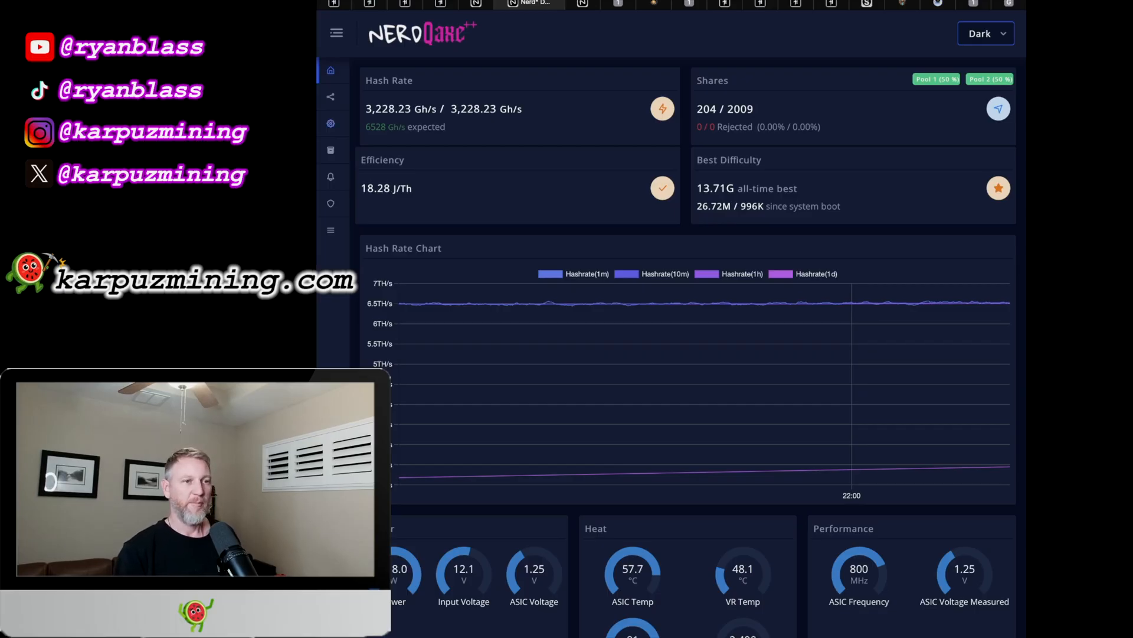
click(331, 122)
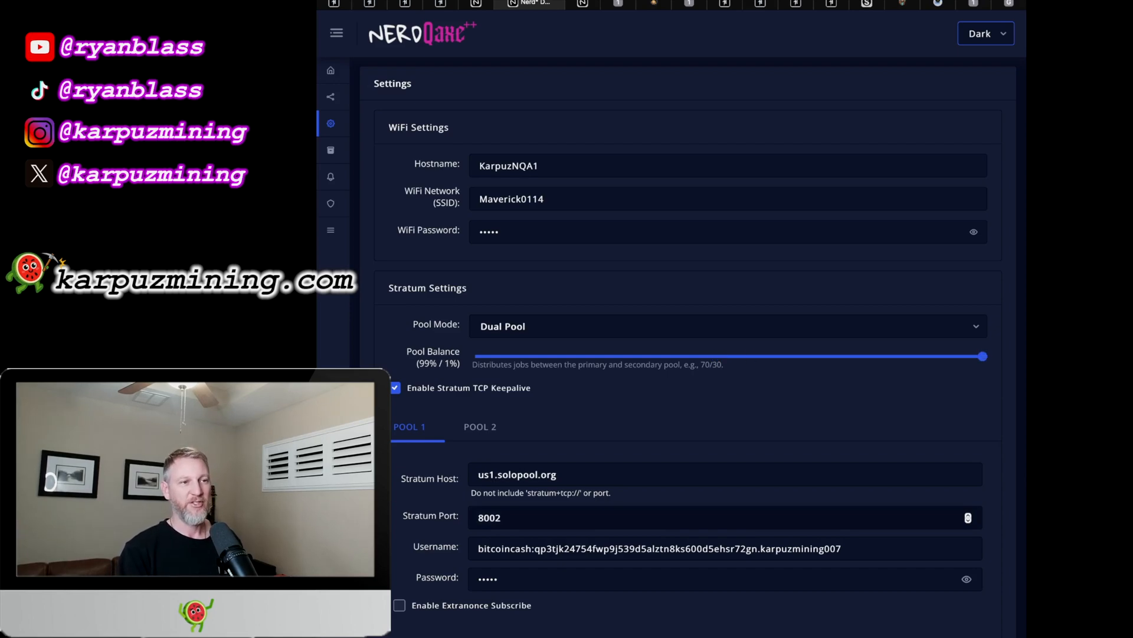
- Scroll to the top of Stratum Settings and return to the Home dashboard
scroll(up, 3)
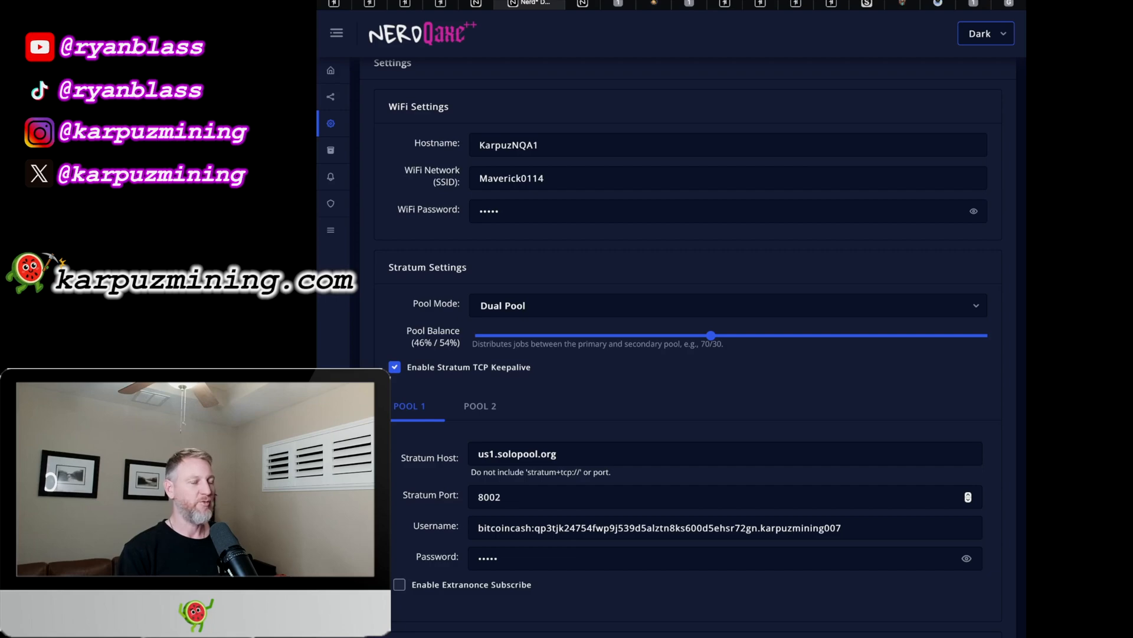
click(332, 70)
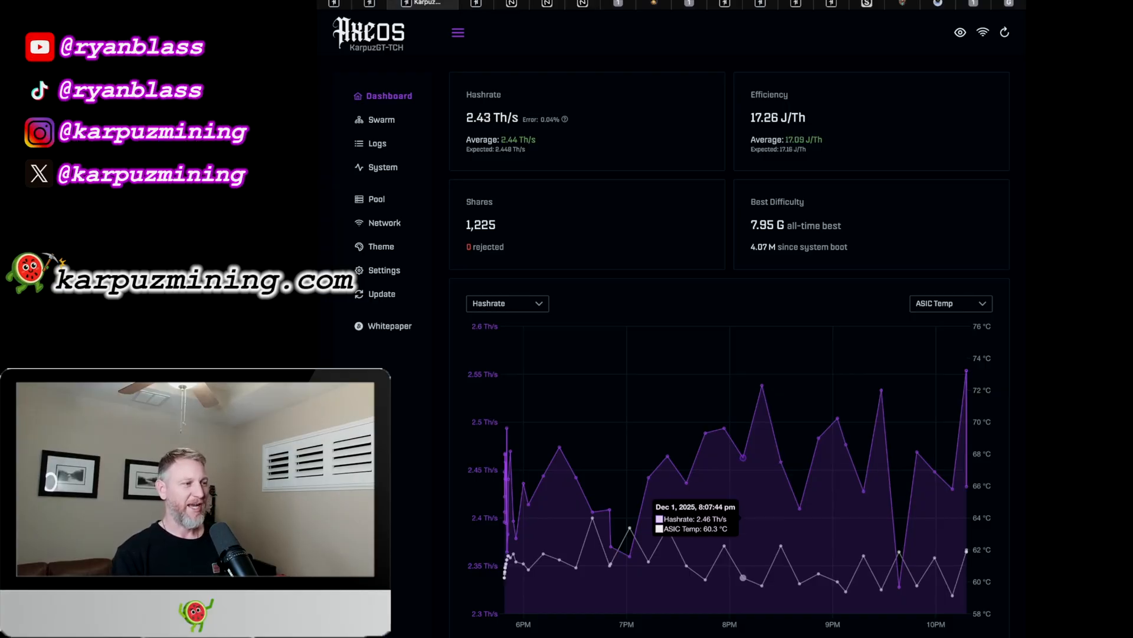
mouse_move(666, 528)
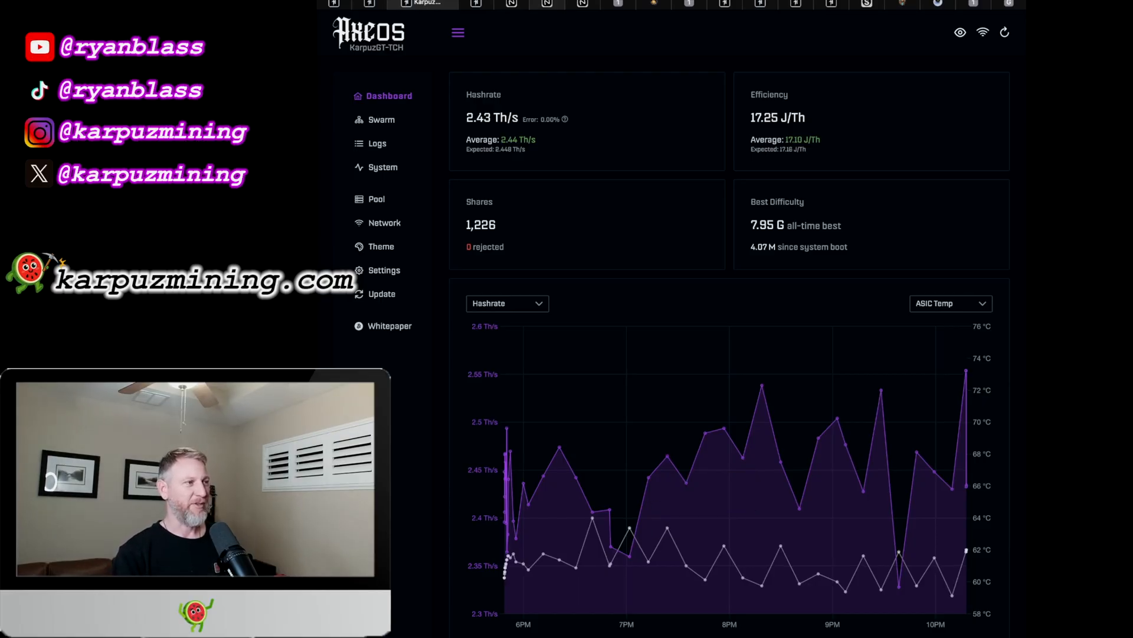
- Switch back to the NerdQAxe++ browser tab after checking AxeOS's 2.43 Th/s hashrate
click(528, 4)
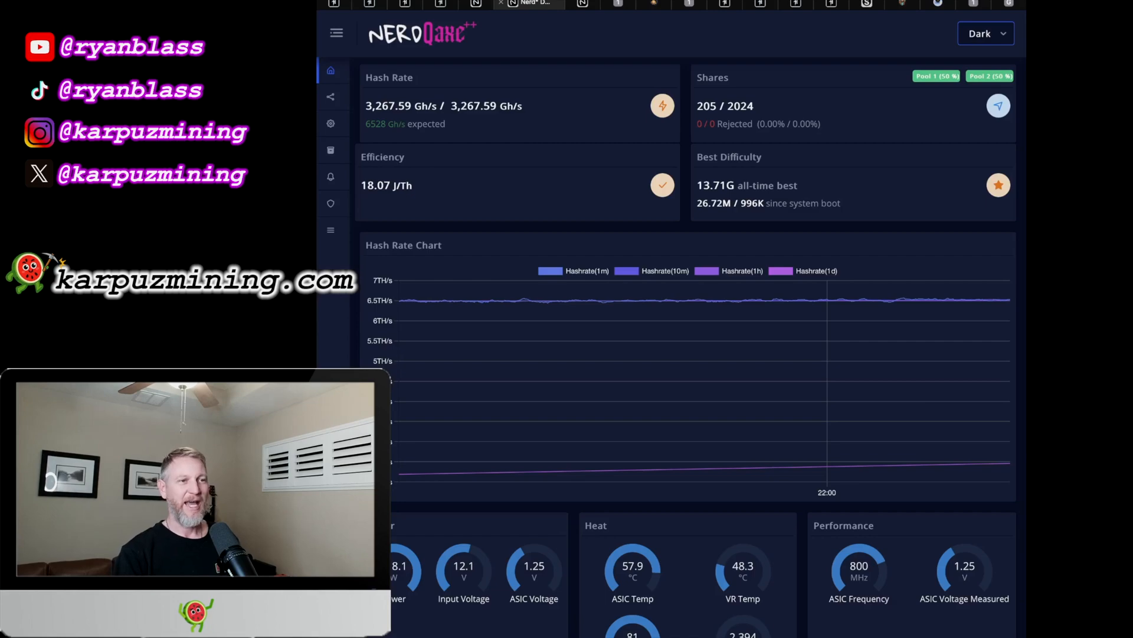